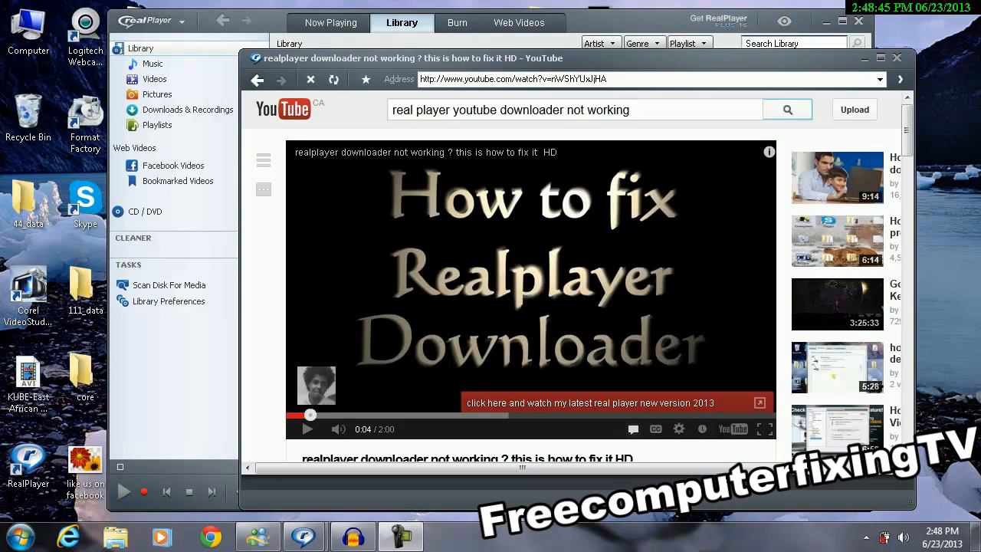
pyautogui.moveTo(413, 440)
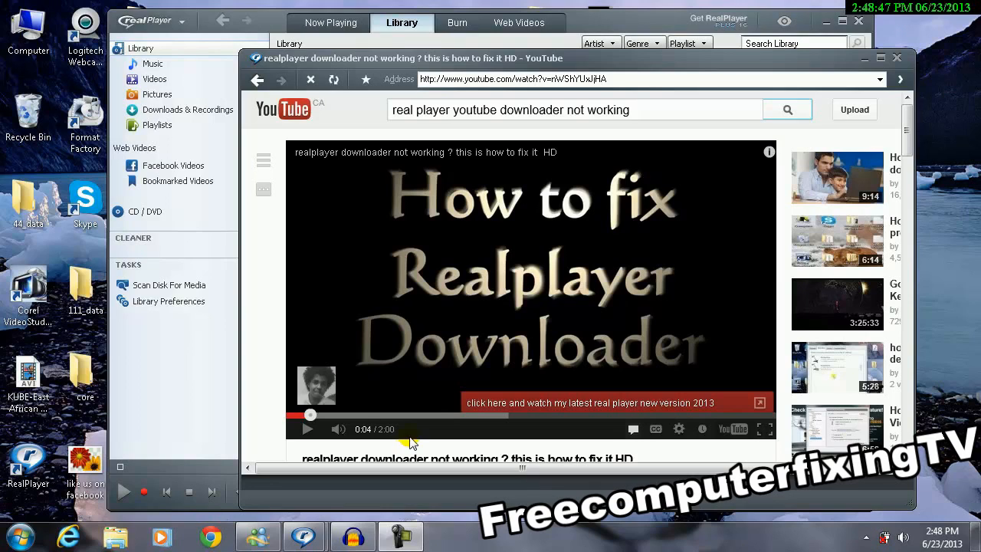
# Step: Download the playing YouTube video via Download This Video and view it in the library
pyautogui.click(352, 536)
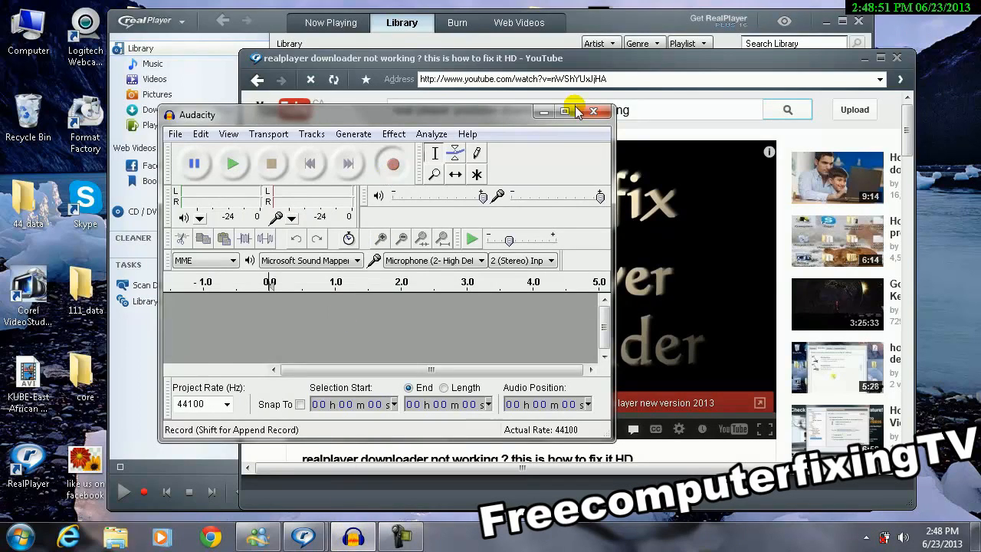
pyautogui.click(592, 111)
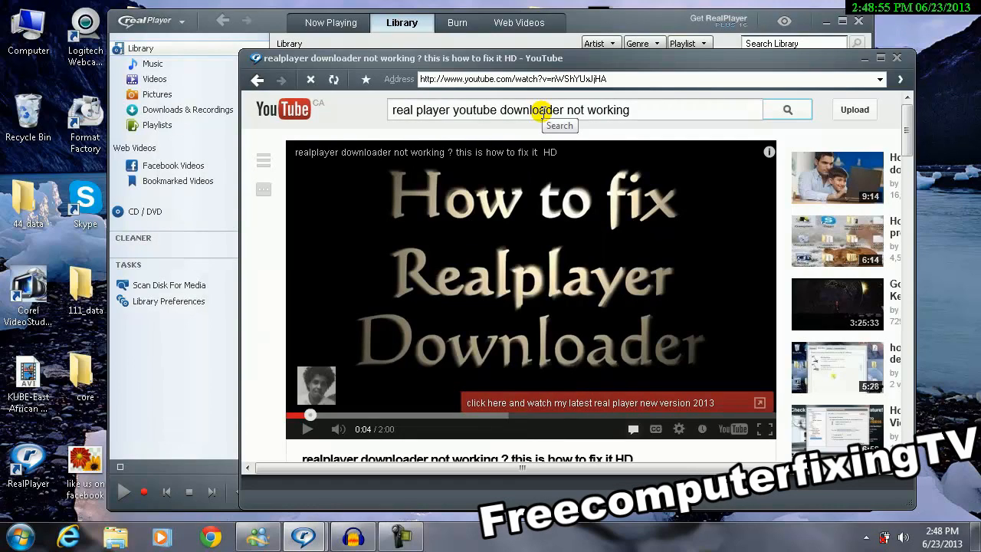
pyautogui.moveTo(621, 110)
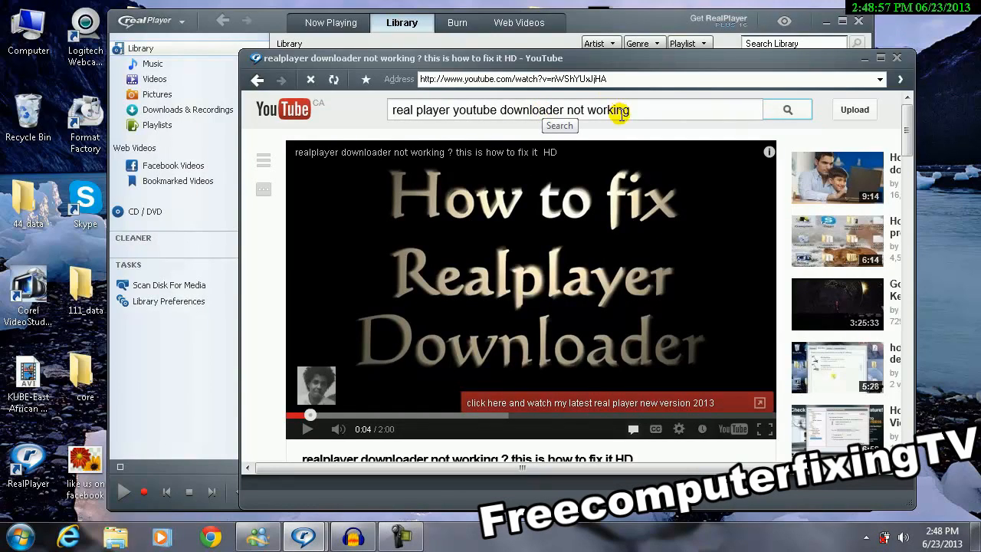
pyautogui.moveTo(718, 138)
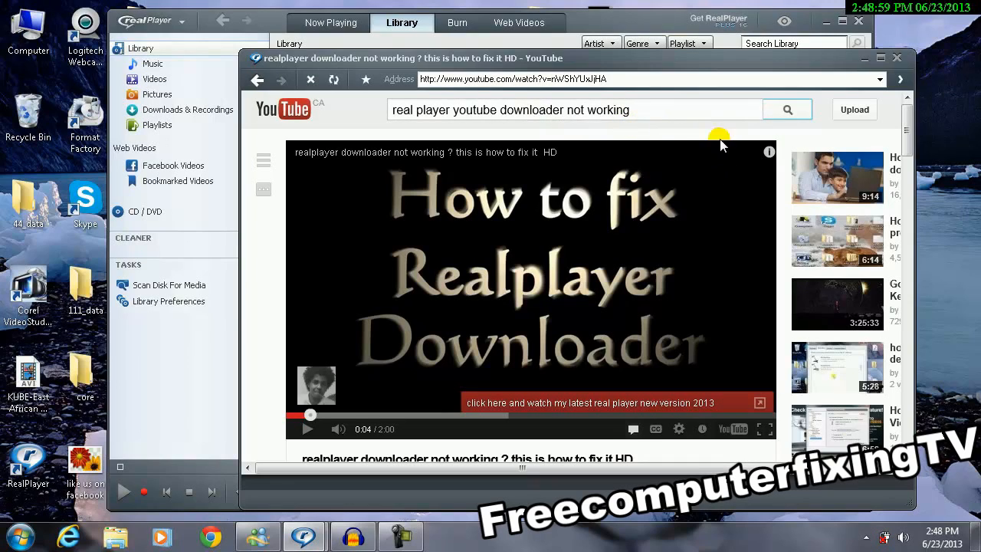
pyautogui.rightClick(643, 200)
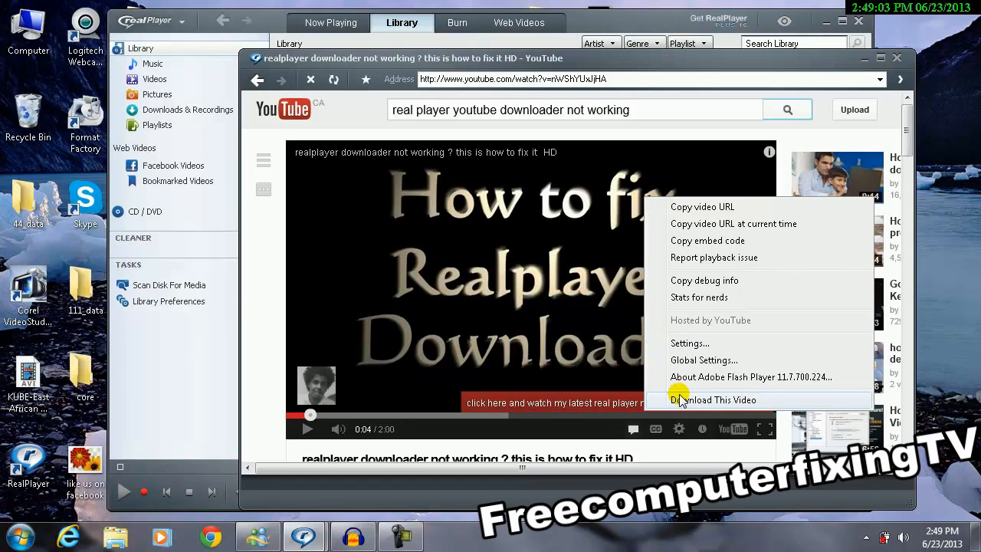
pyautogui.click(715, 399)
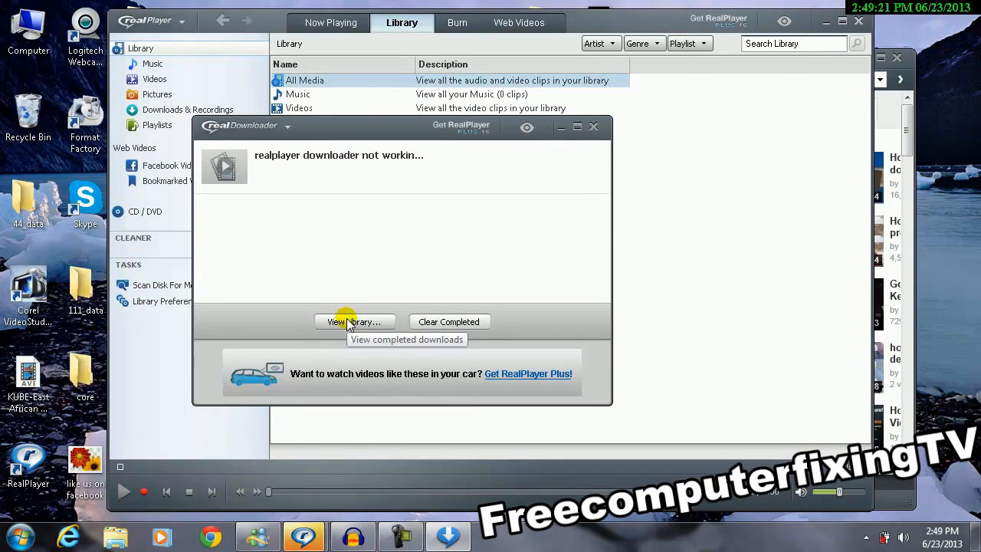
pyautogui.click(353, 321)
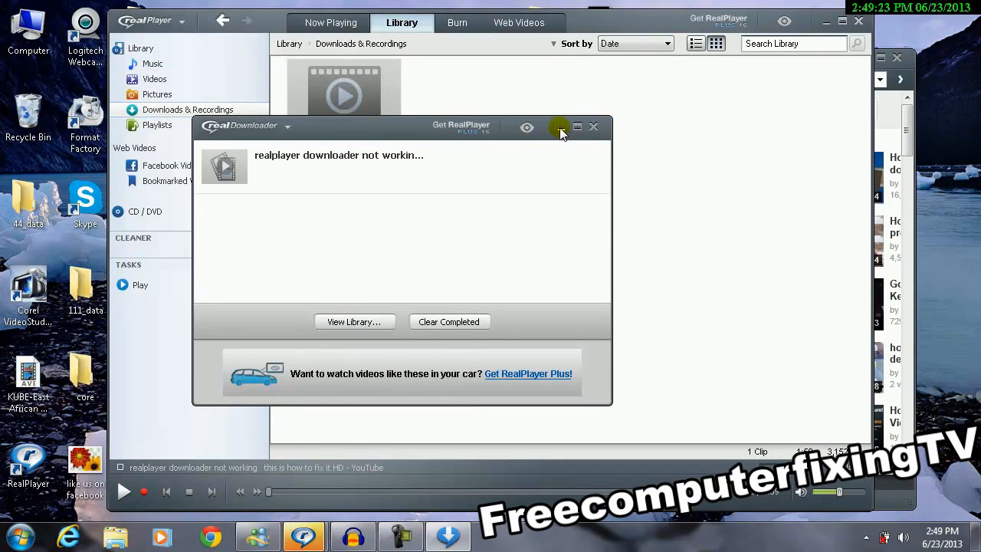
# Step: Minimize RealDownloader and dismiss the General Error from playing the downloaded MP4
pyautogui.click(593, 126)
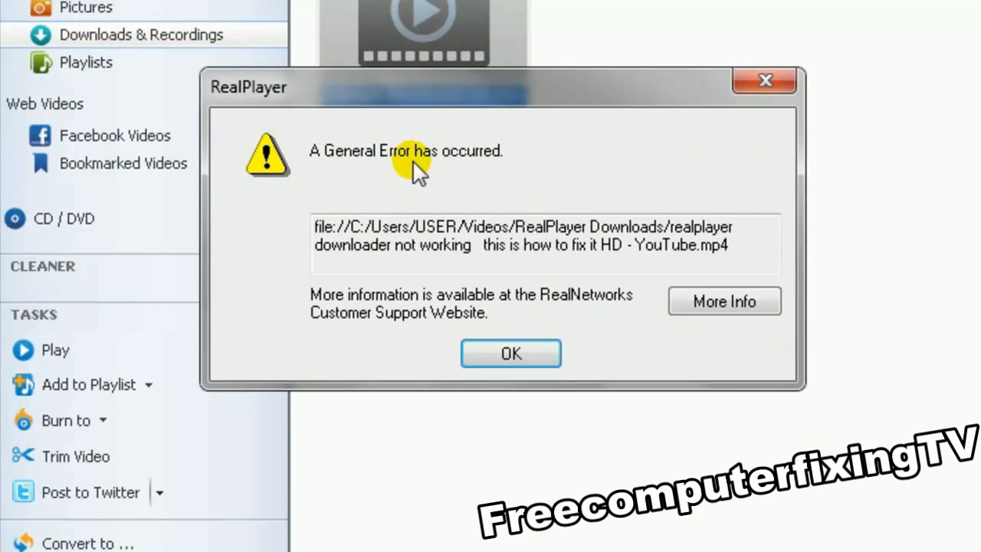
pyautogui.moveTo(540, 165)
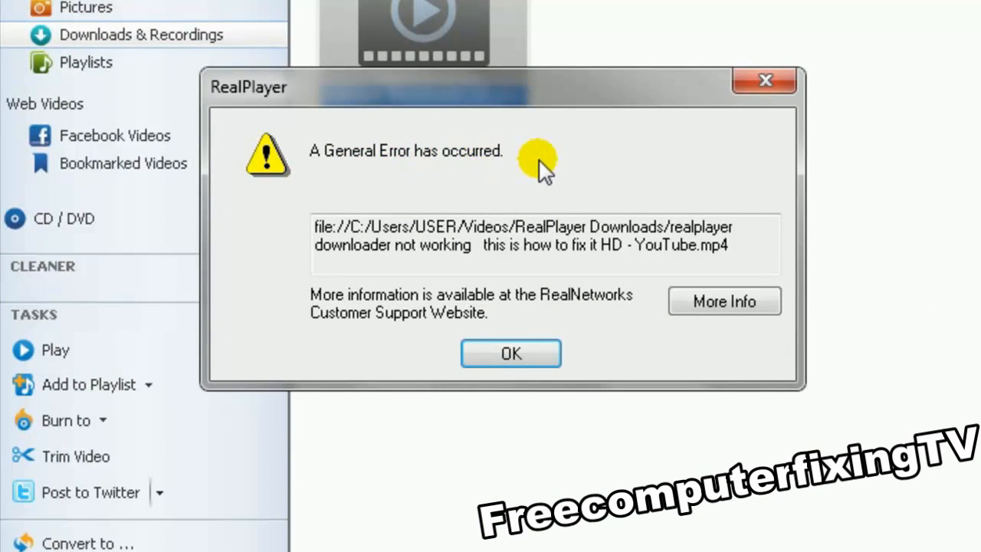
pyautogui.moveTo(529, 176)
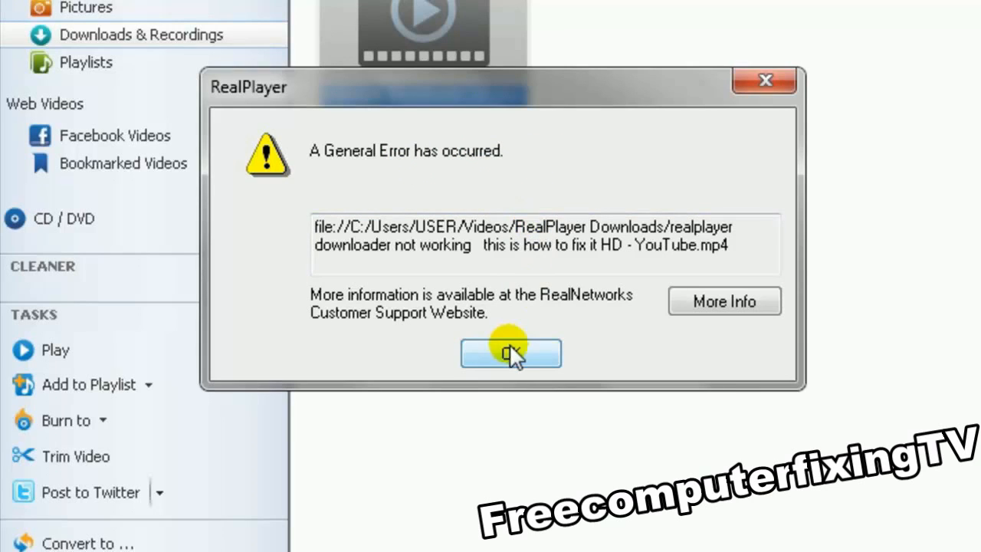
pyautogui.moveTo(483, 337)
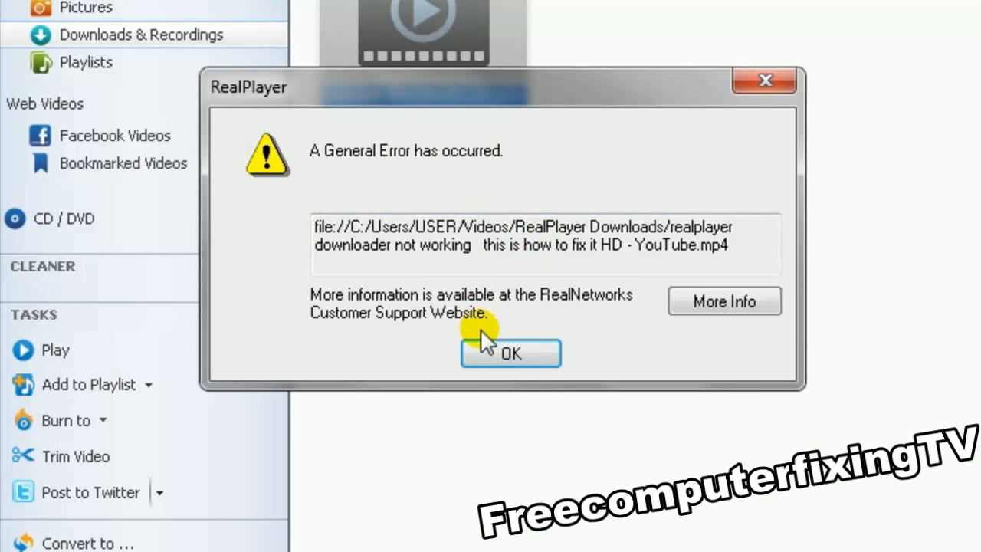
pyautogui.click(511, 354)
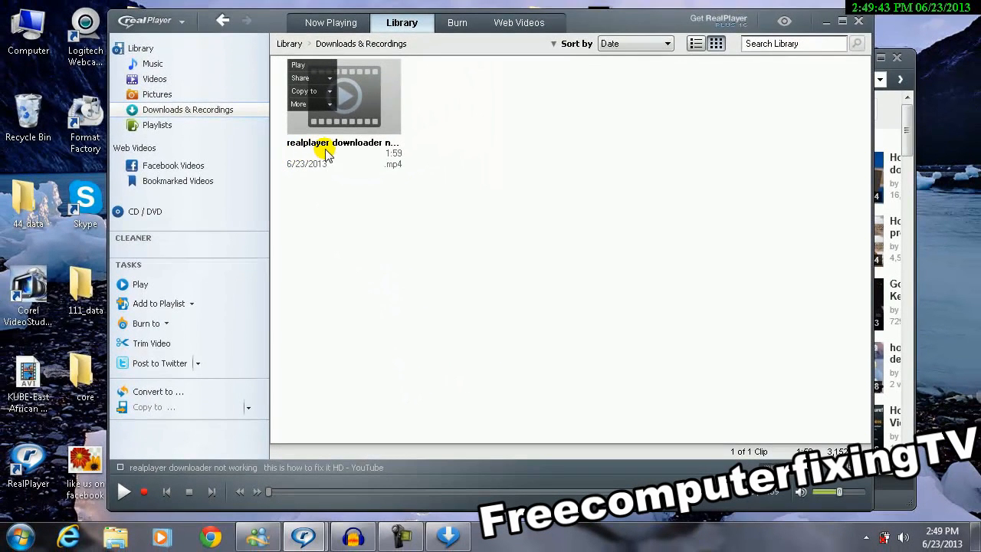
pyautogui.moveTo(361, 144)
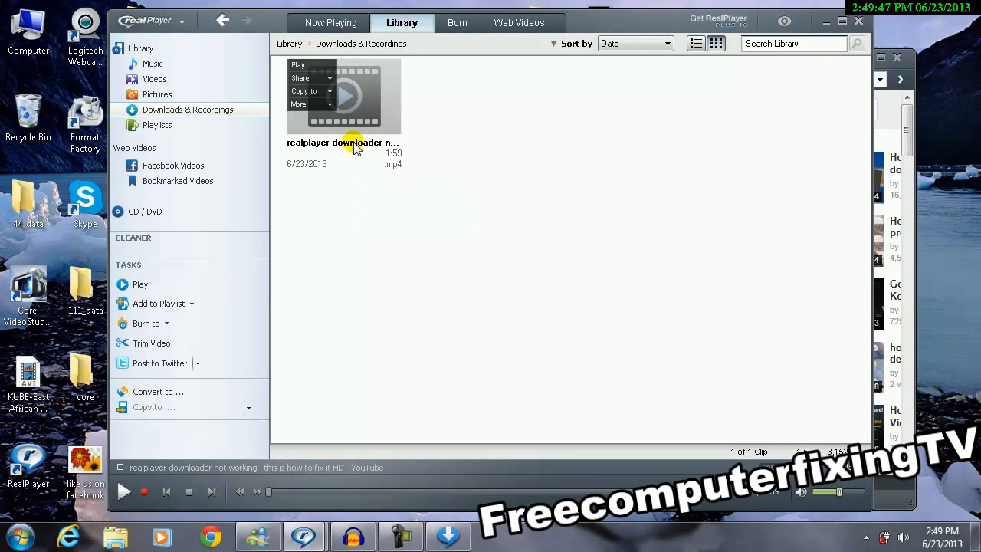
pyautogui.moveTo(352, 146)
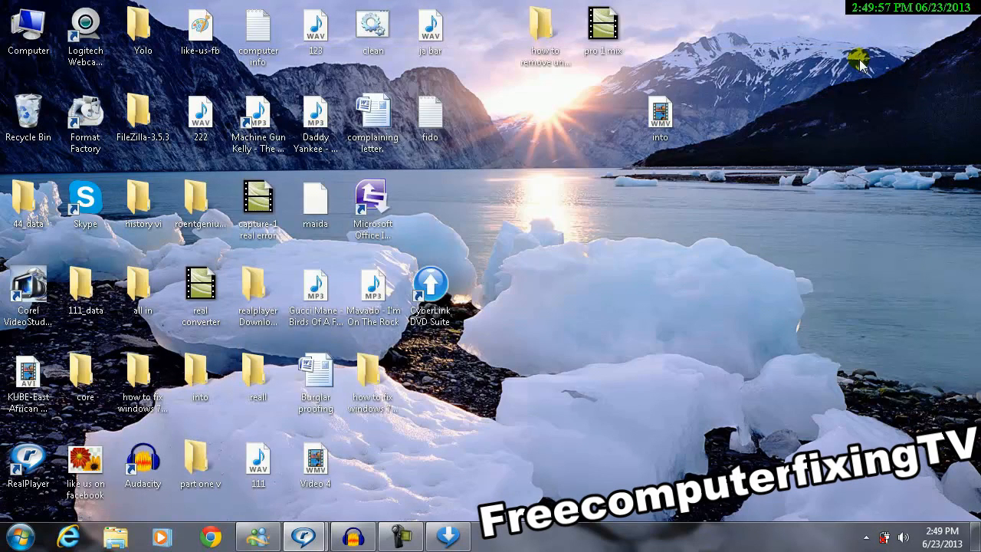
# Step: Browse to Libraries > Videos > RealPlayer Downloads and select the downloaded video file
pyautogui.click(14, 536)
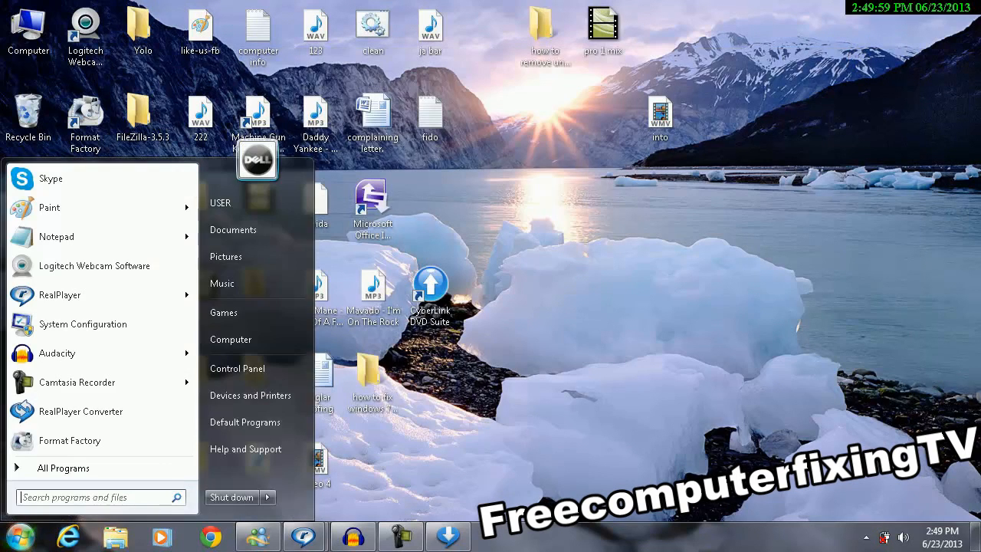
pyautogui.moveTo(100, 440)
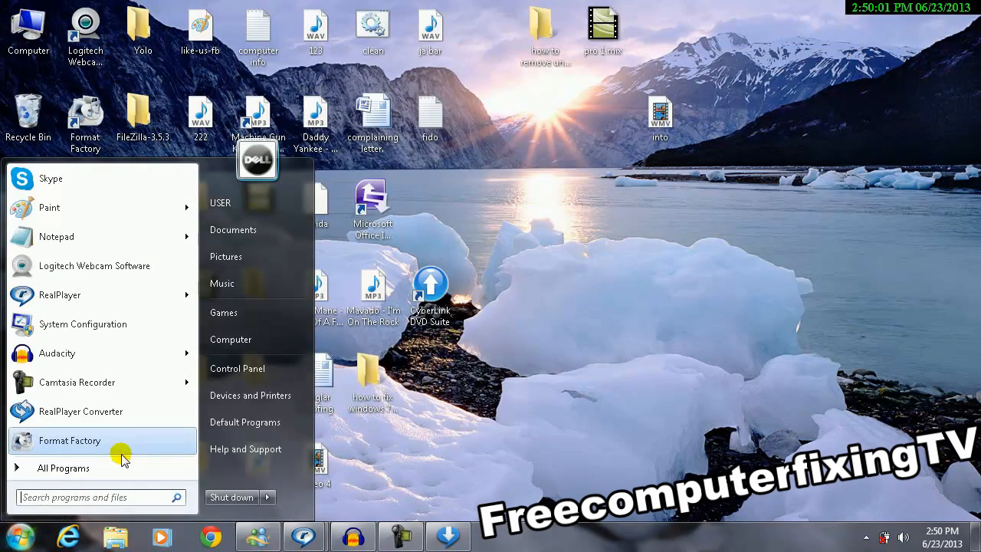
pyautogui.moveTo(253, 256)
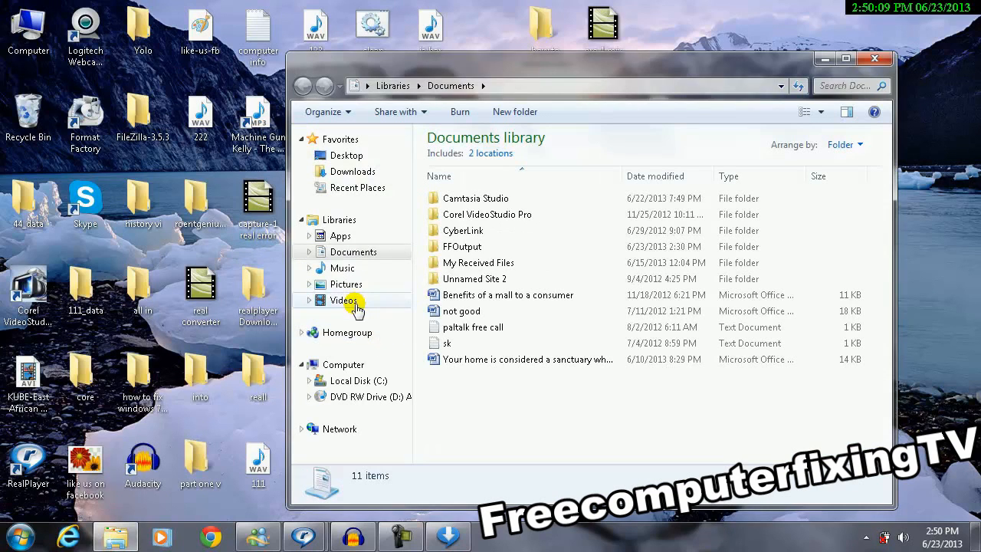
pyautogui.click(343, 300)
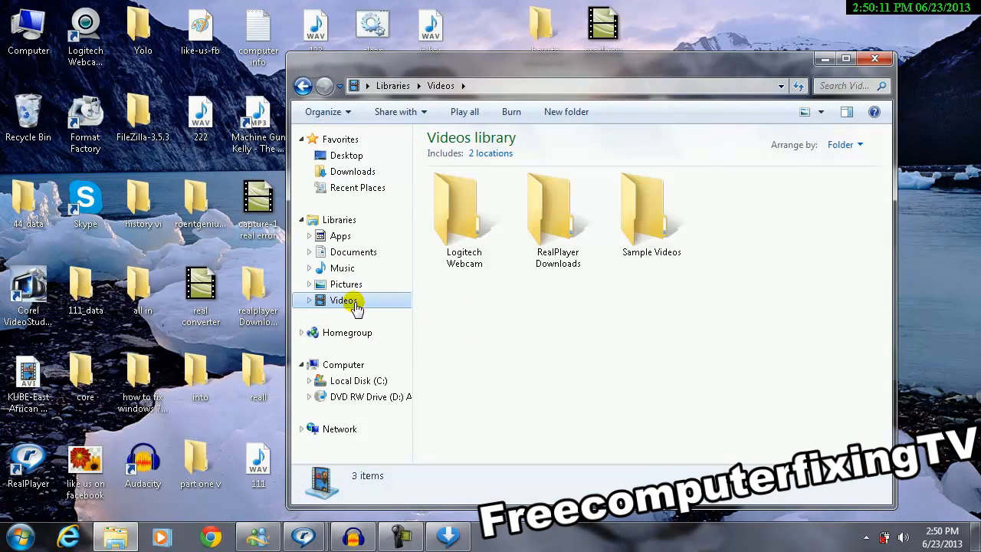
pyautogui.click(558, 211)
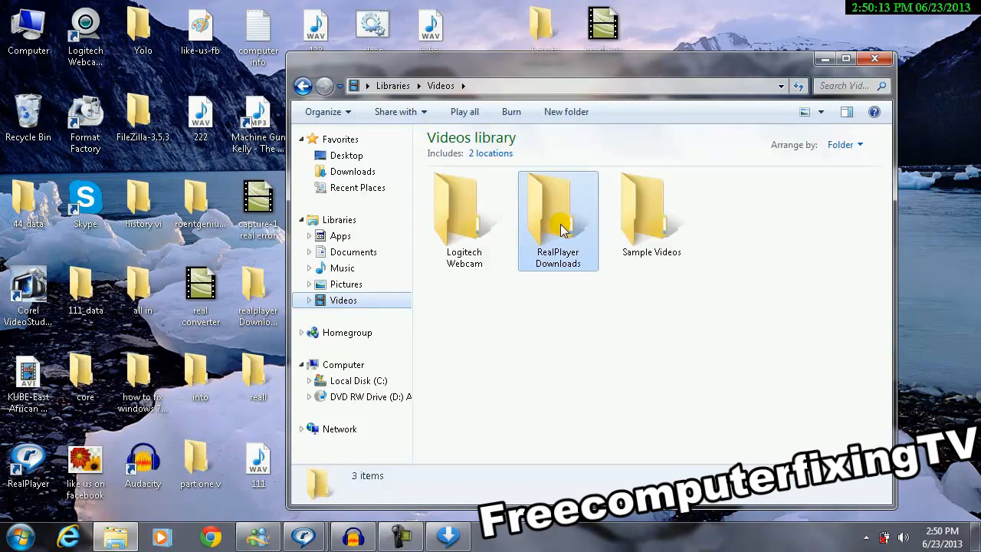
pyautogui.doubleClick(558, 215)
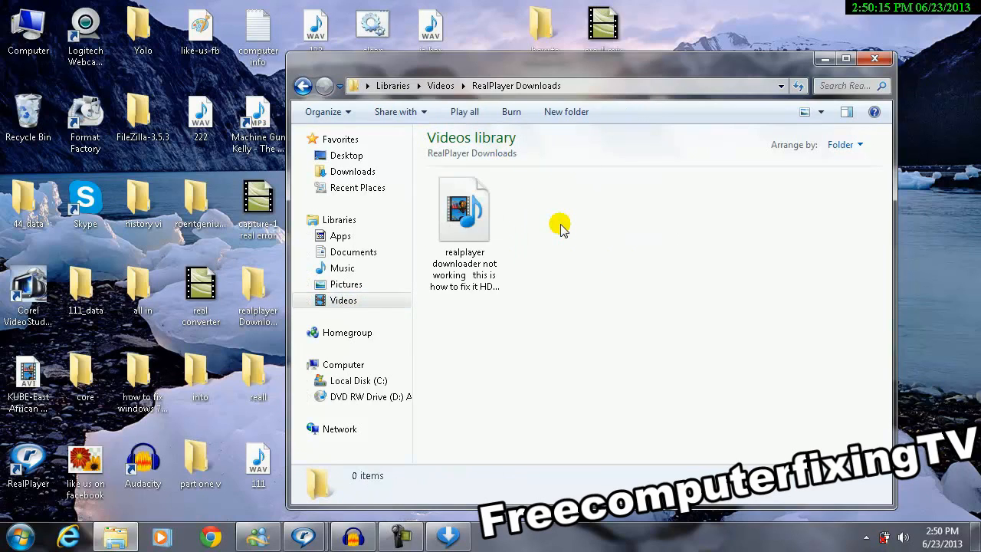
pyautogui.click(464, 208)
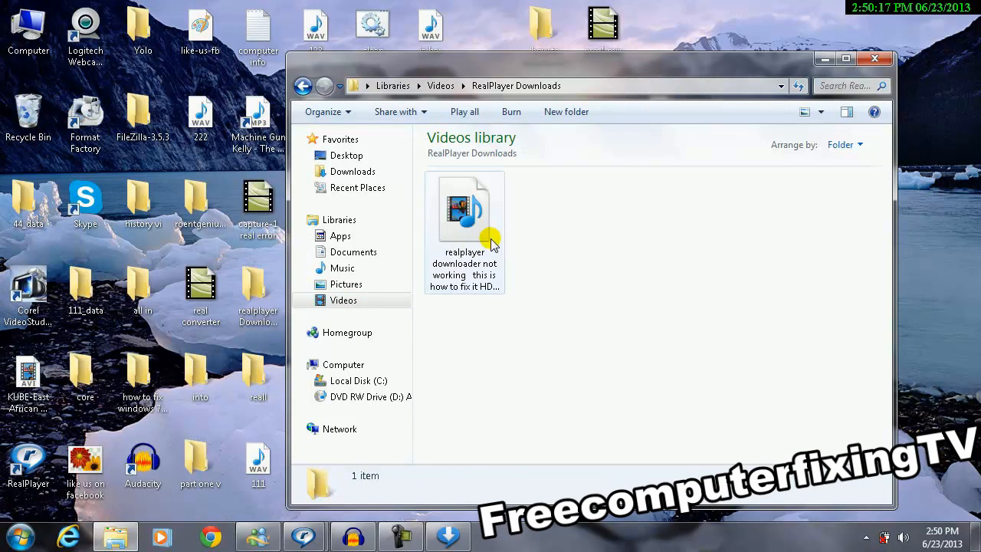
pyautogui.moveTo(467, 234)
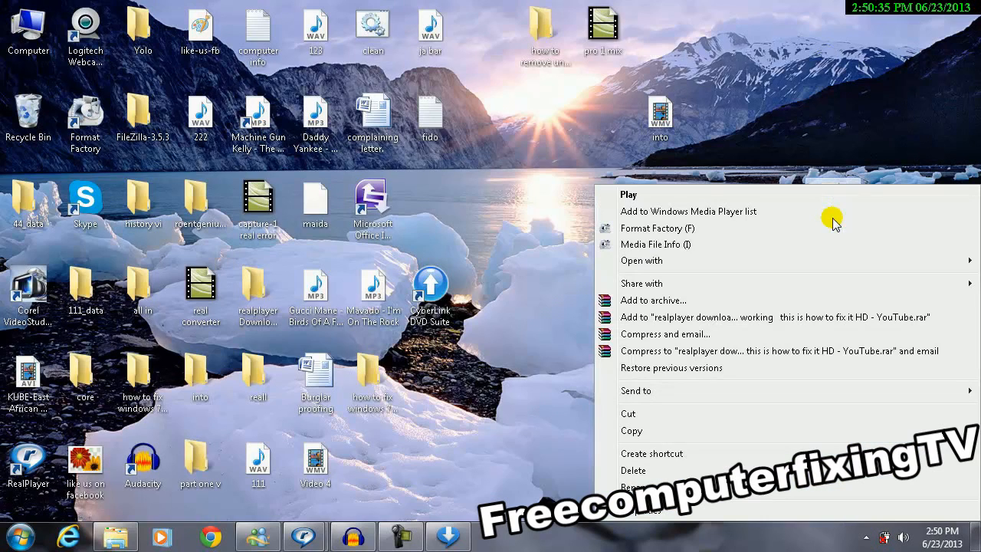
pyautogui.moveTo(809, 222)
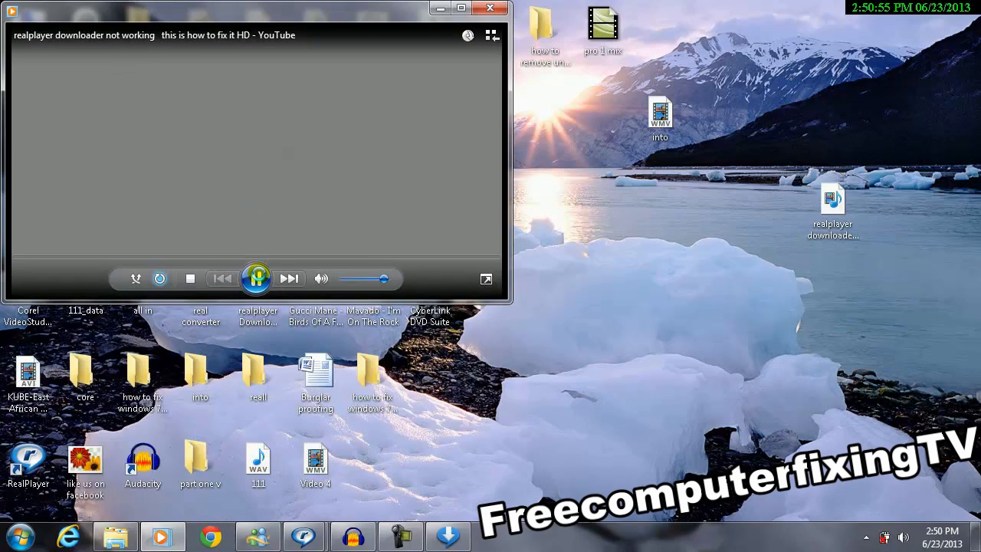
pyautogui.click(257, 278)
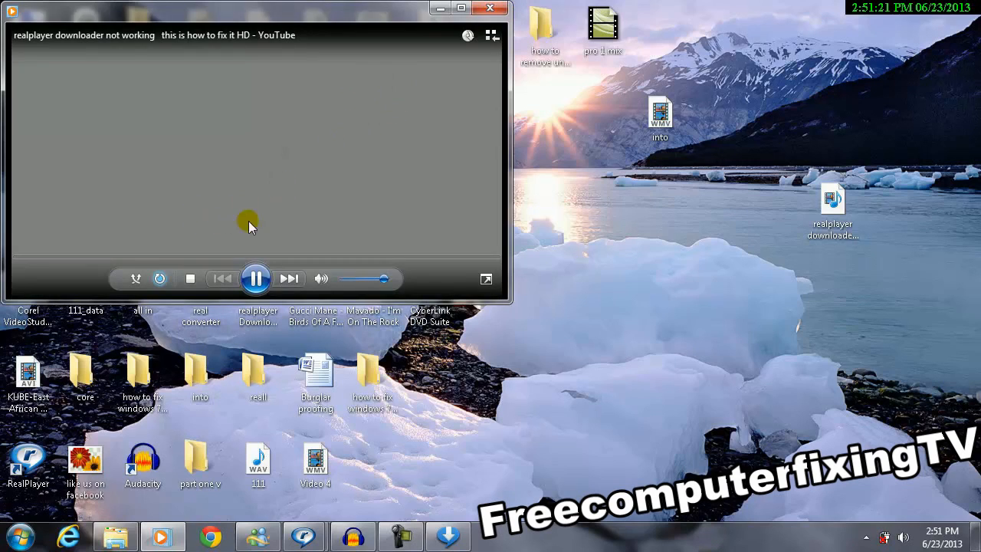
pyautogui.moveTo(491, 9)
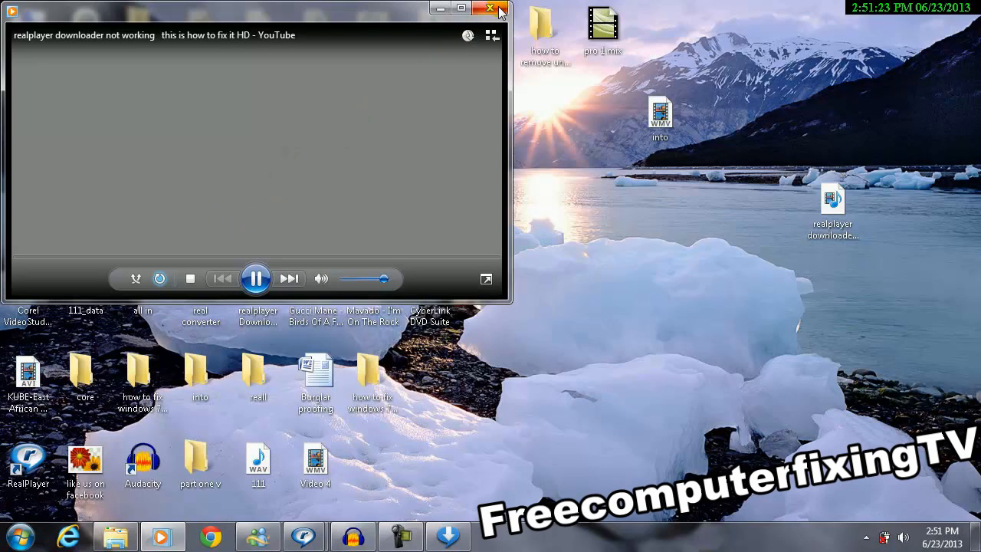
pyautogui.click(490, 9)
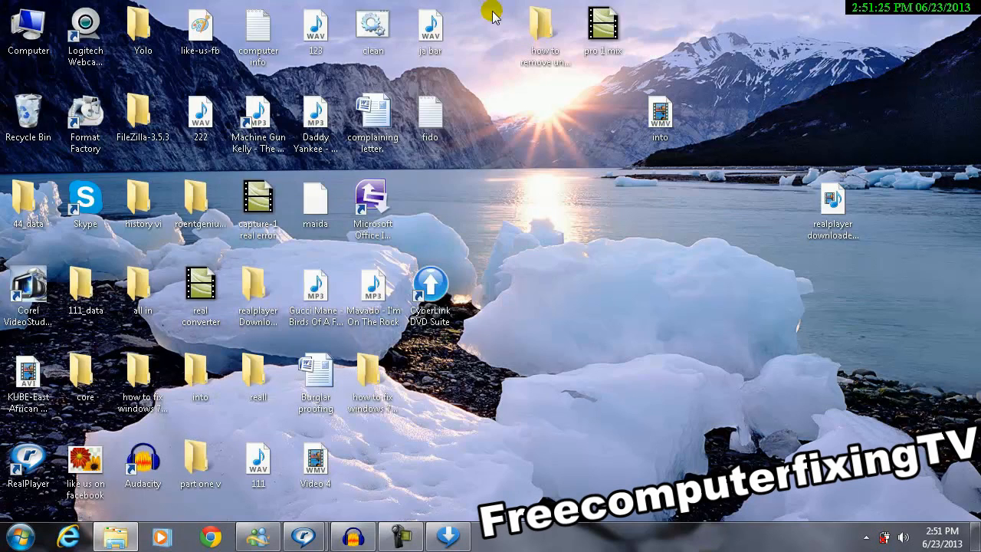
pyautogui.moveTo(793, 258)
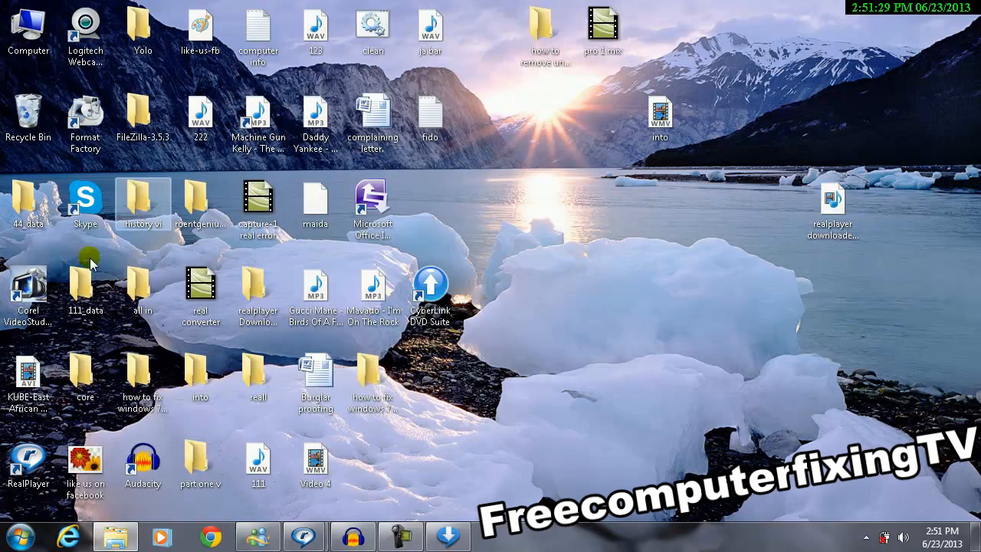
# Step: Start Format Factory from its desktop shortcut
pyautogui.click(28, 375)
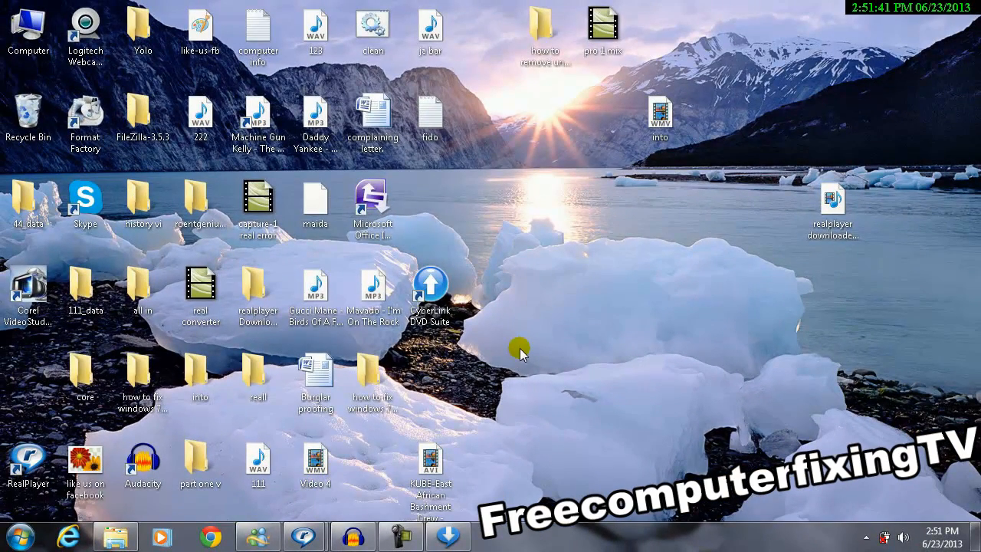
pyautogui.moveTo(701, 277)
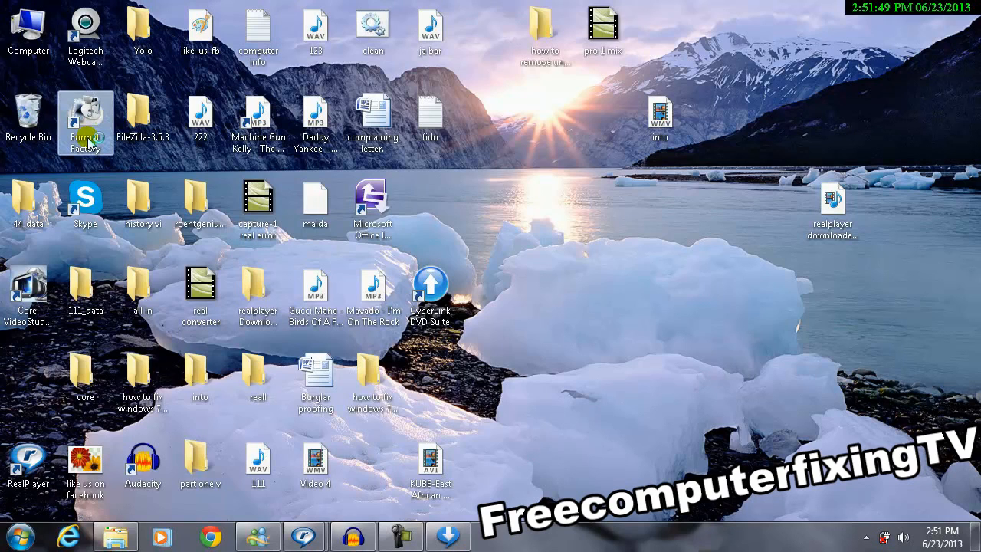
pyautogui.doubleClick(85, 119)
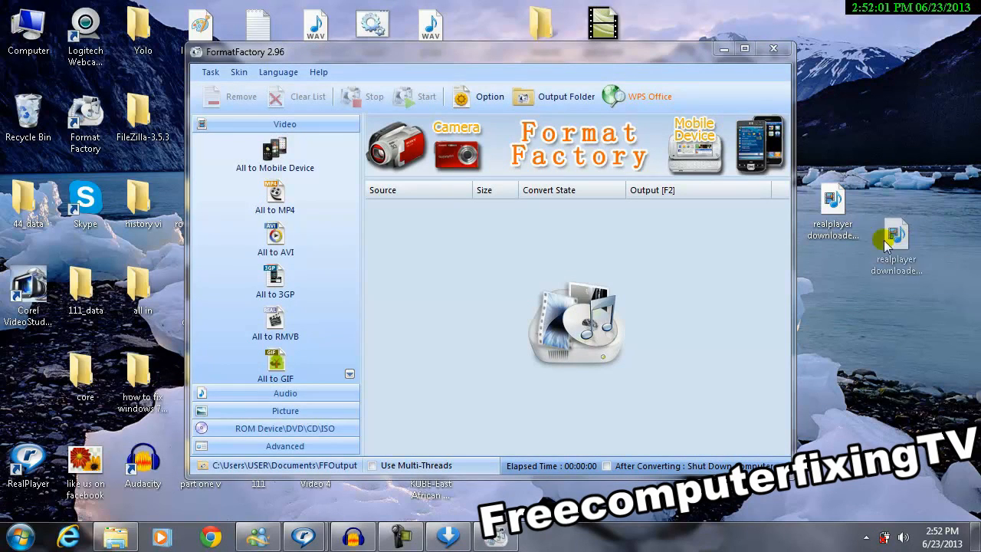
pyautogui.moveTo(889, 238)
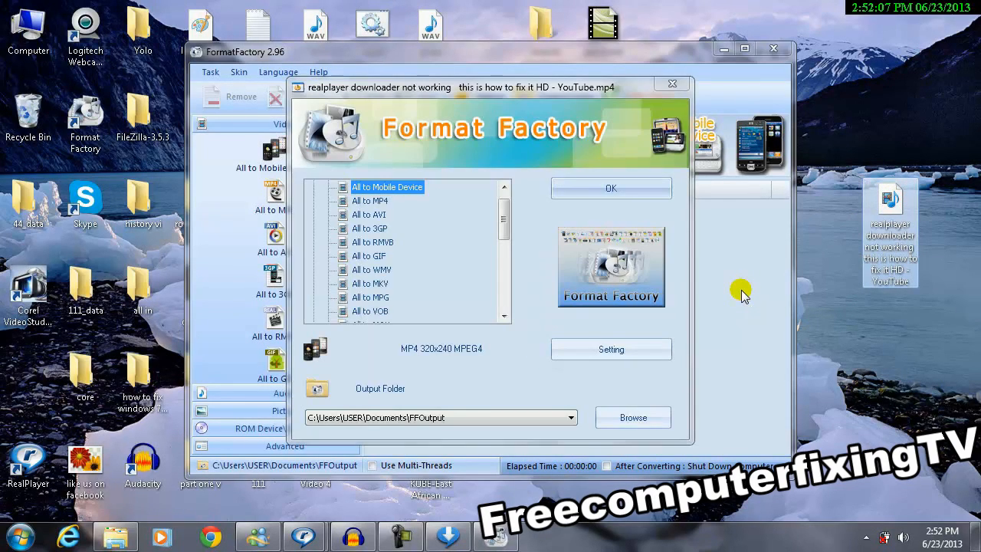
pyautogui.moveTo(563, 257)
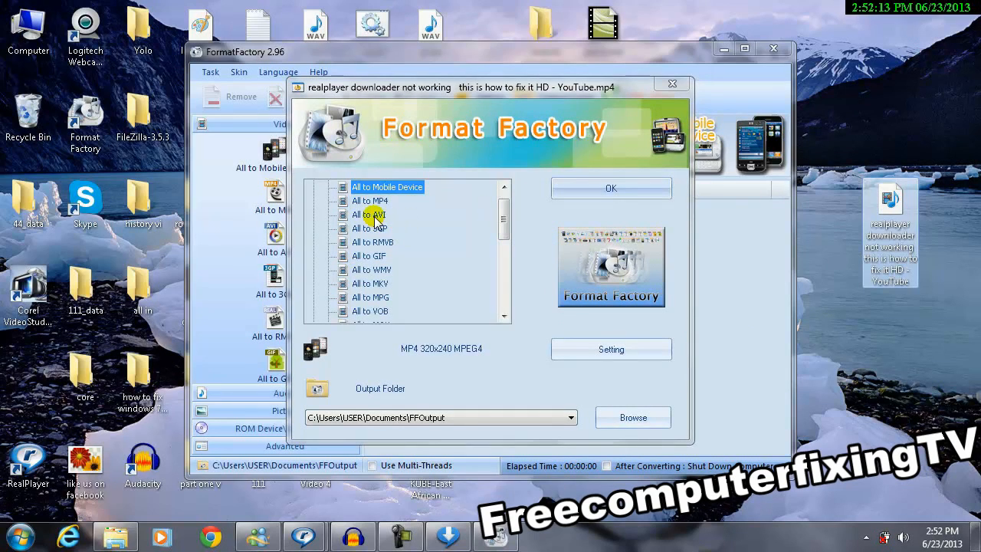
# Step: Queue the dropped MP4 as an All to AVI conversion task
pyautogui.click(371, 214)
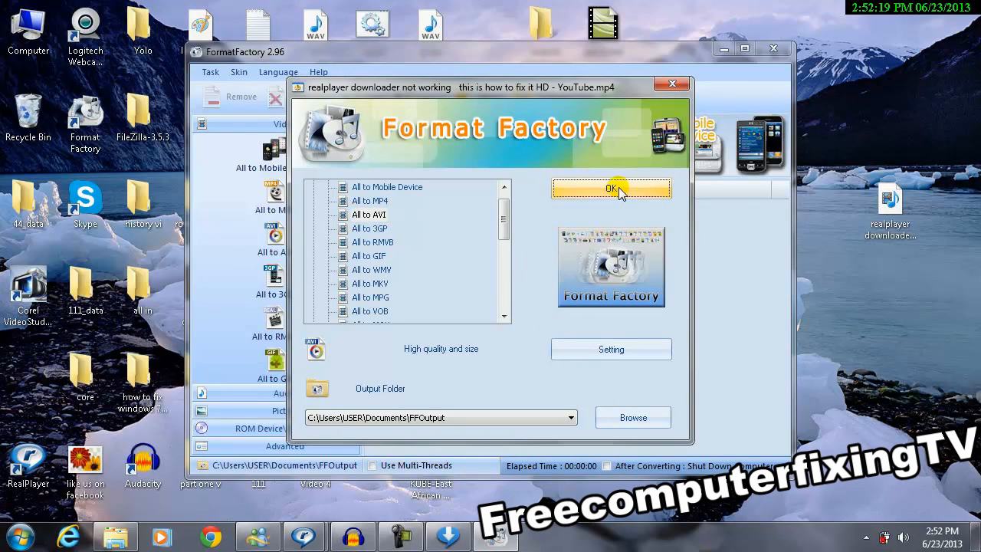
pyautogui.click(611, 188)
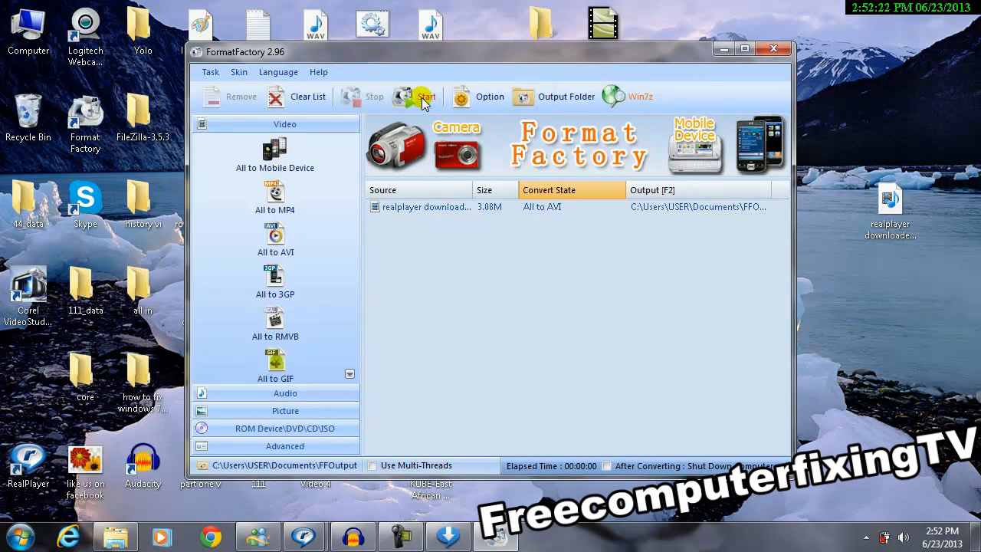
# Step: Start the AVI conversion and let it run to Completed
pyautogui.click(420, 96)
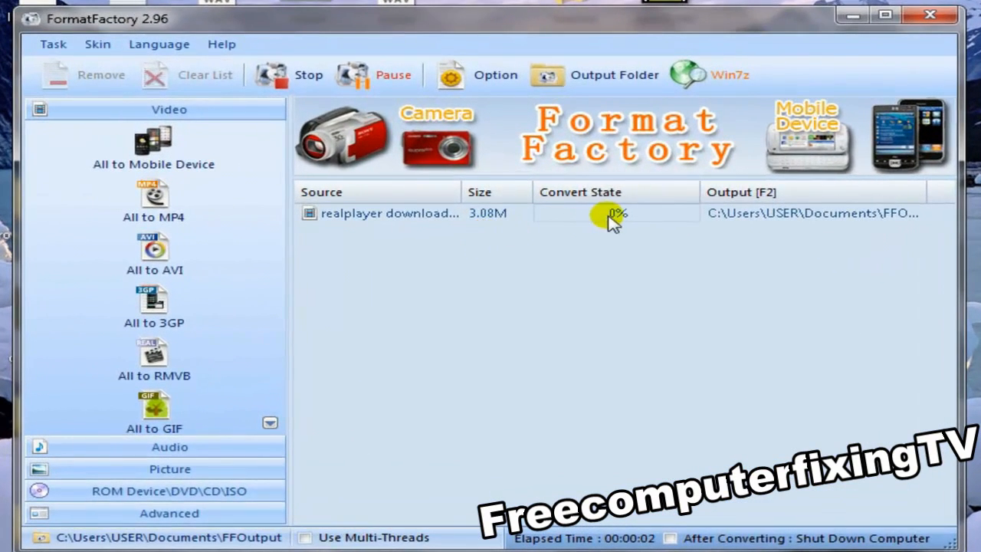
pyautogui.moveTo(636, 234)
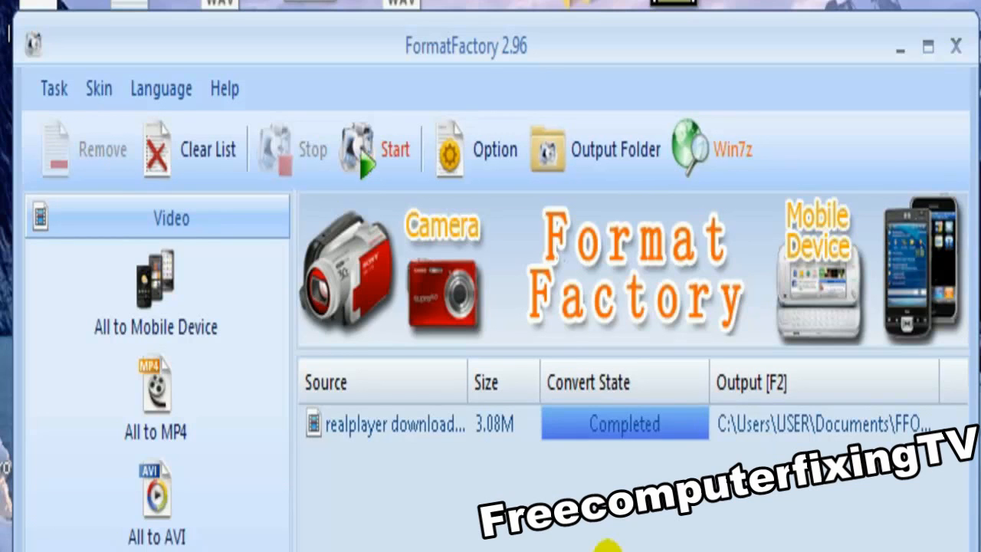
pyautogui.moveTo(559, 207)
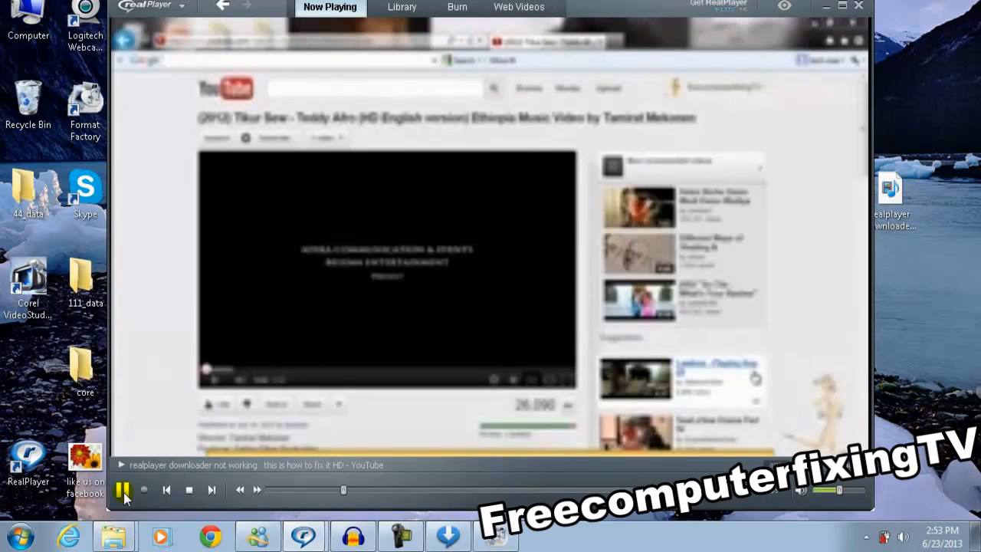
pyautogui.moveTo(189, 490)
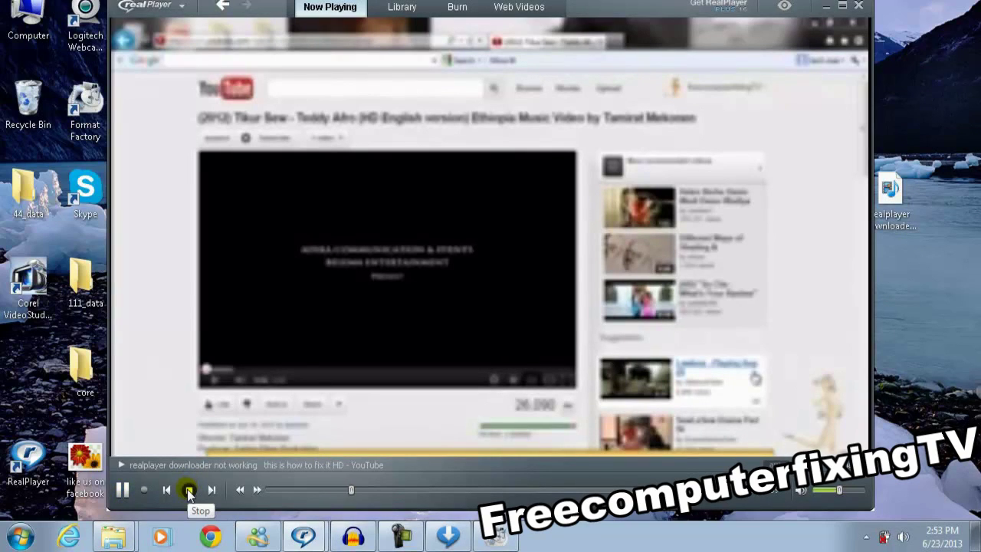
# Step: Stop playback of the converted AVI in RealPlayer
pyautogui.click(188, 489)
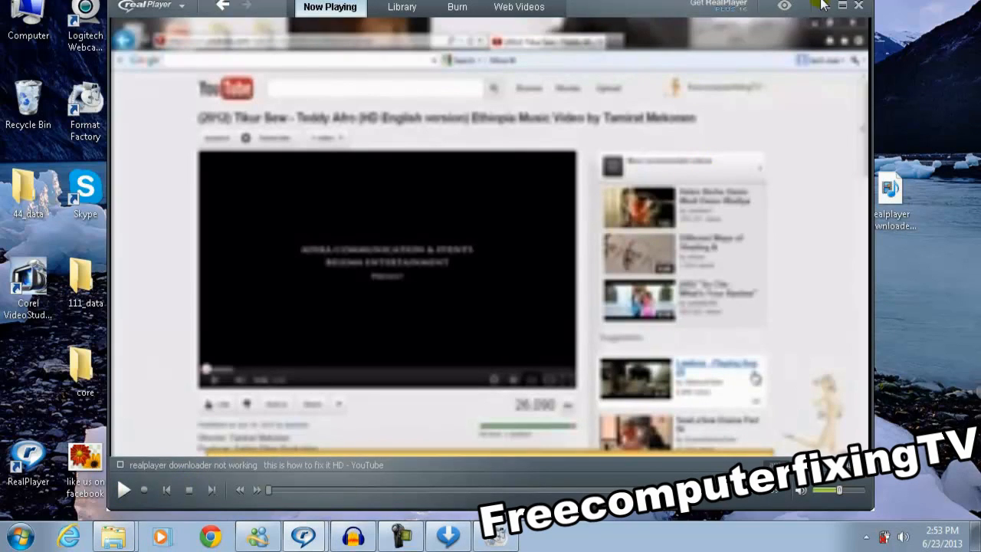
pyautogui.moveTo(826, 7)
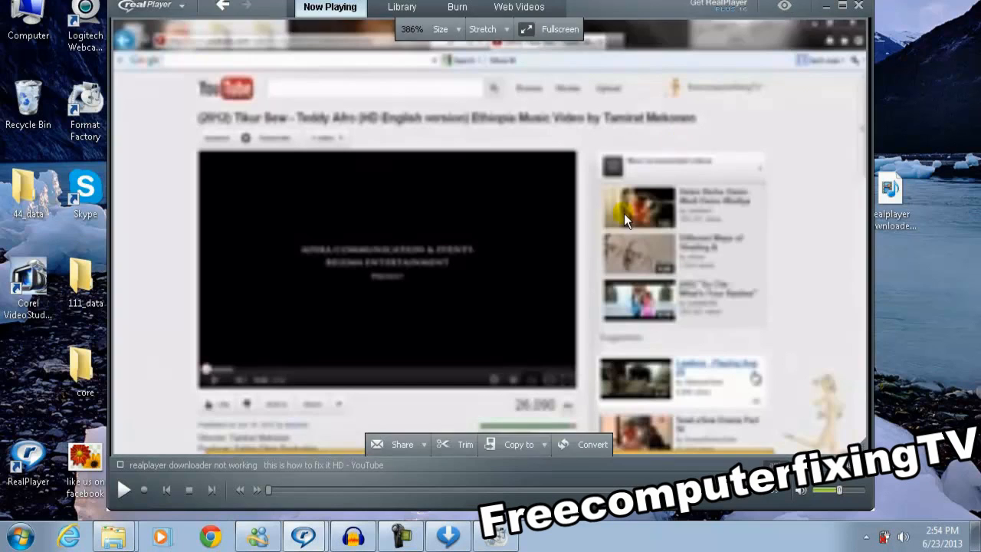
pyautogui.moveTo(353, 535)
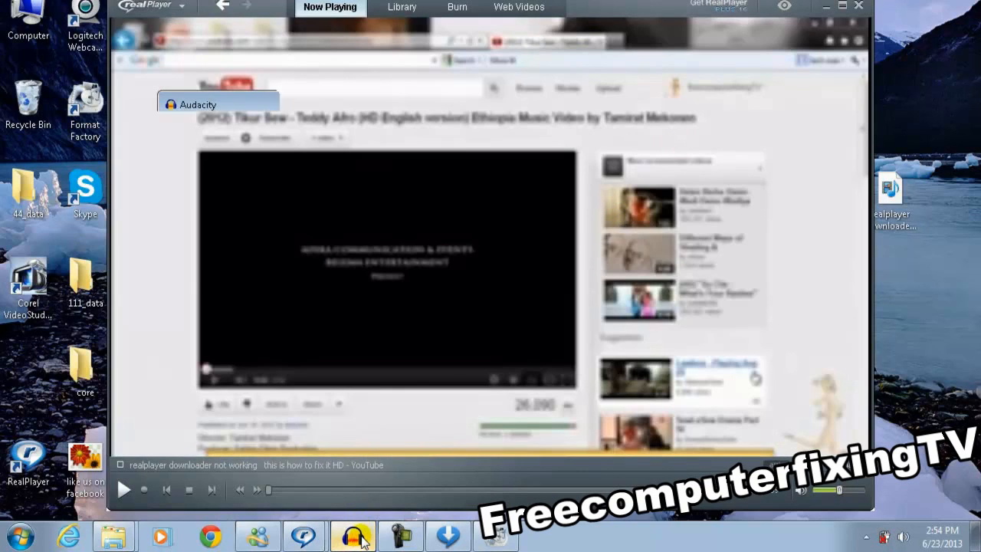
# Step: Bring Audacity forward and stop its recording
pyautogui.click(354, 535)
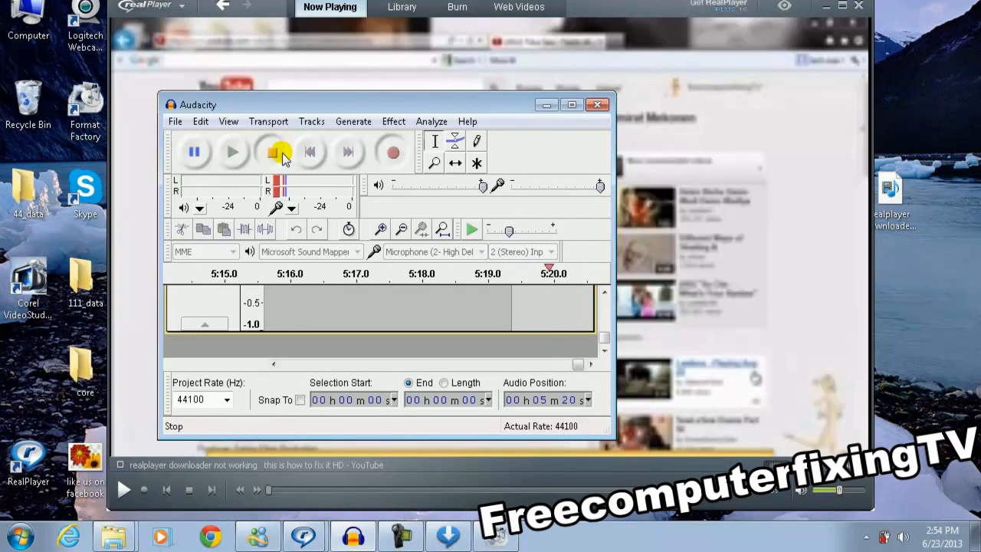